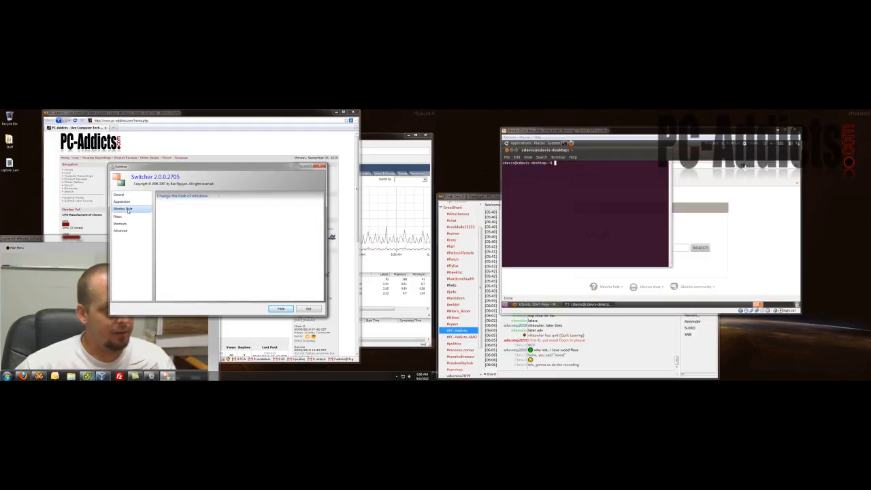
# Show the Window Style page with label and background options for window previews.
pyautogui.click(123, 209)
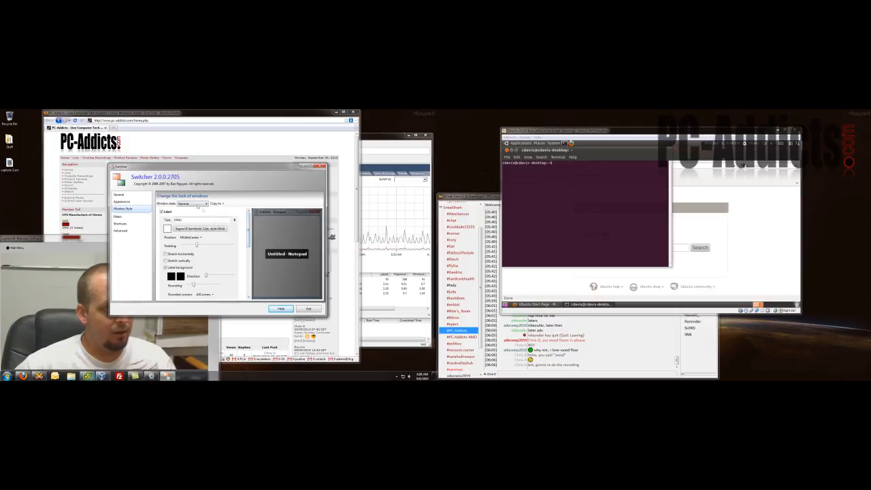